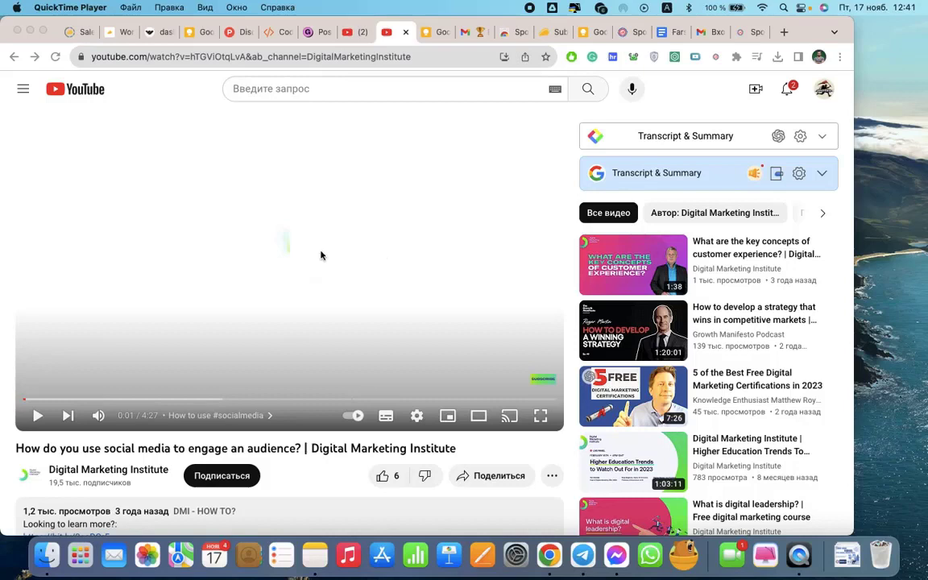
pyautogui.moveTo(347, 260)
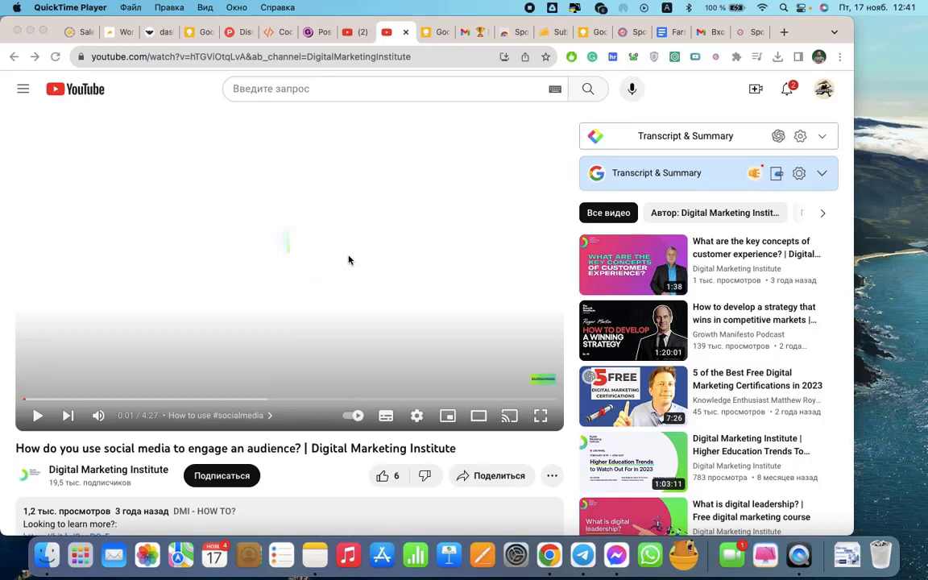
pyautogui.moveTo(536, 187)
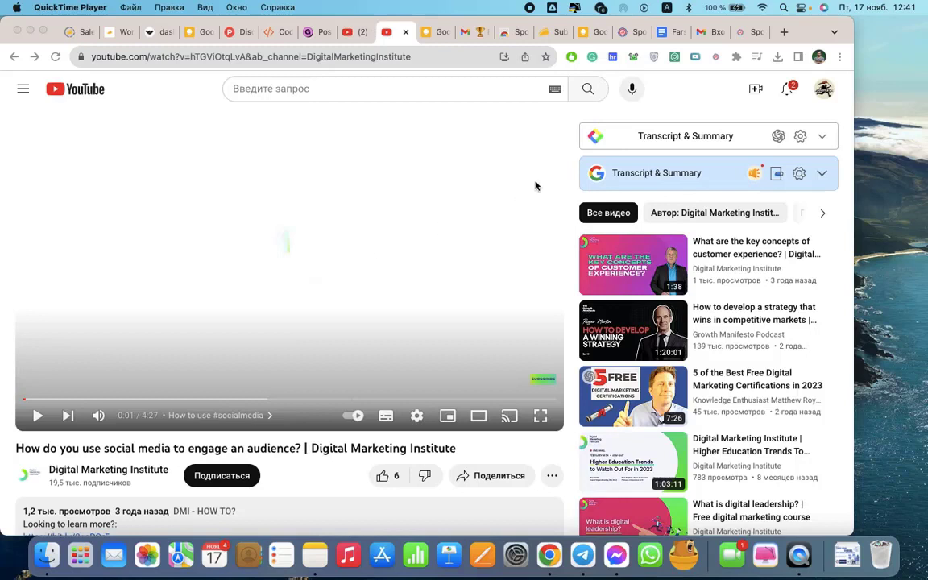
pyautogui.moveTo(716, 65)
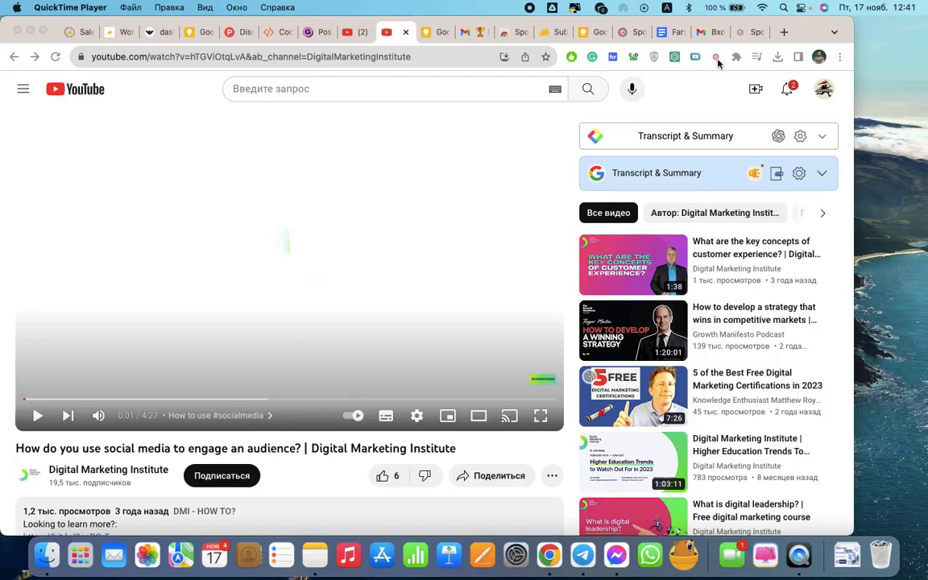
# - Bring up Spotely's transcript language choice for the current YouTube video
pyautogui.click(715, 56)
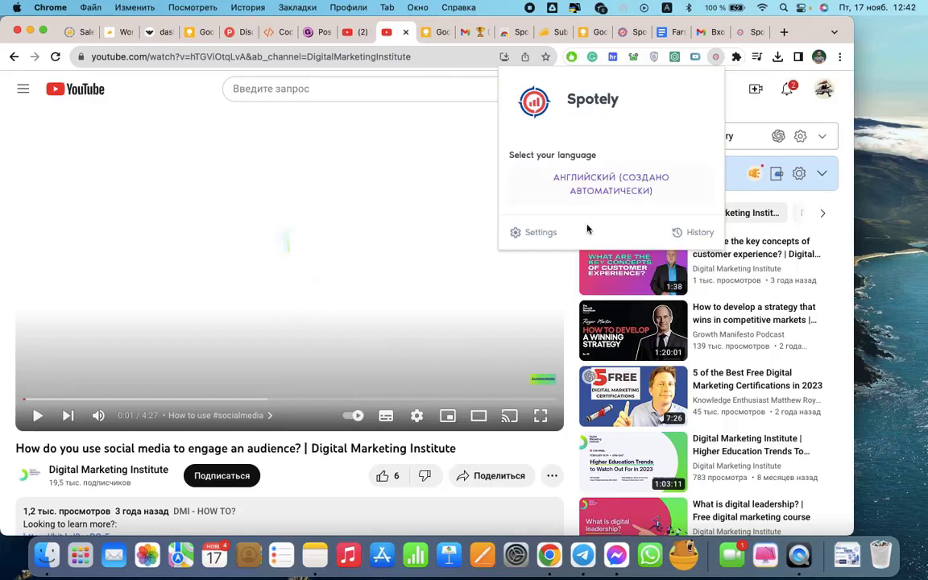
pyautogui.moveTo(617, 229)
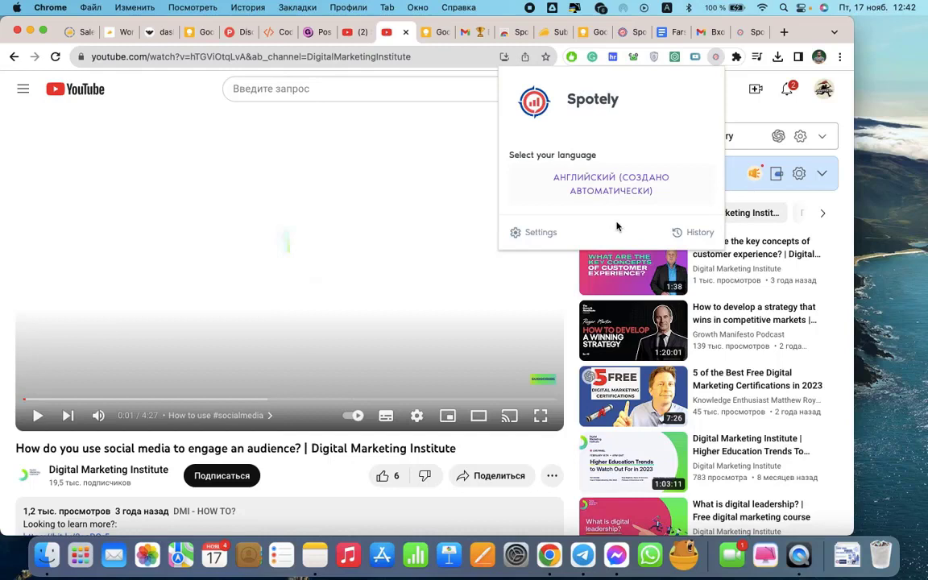
pyautogui.moveTo(618, 206)
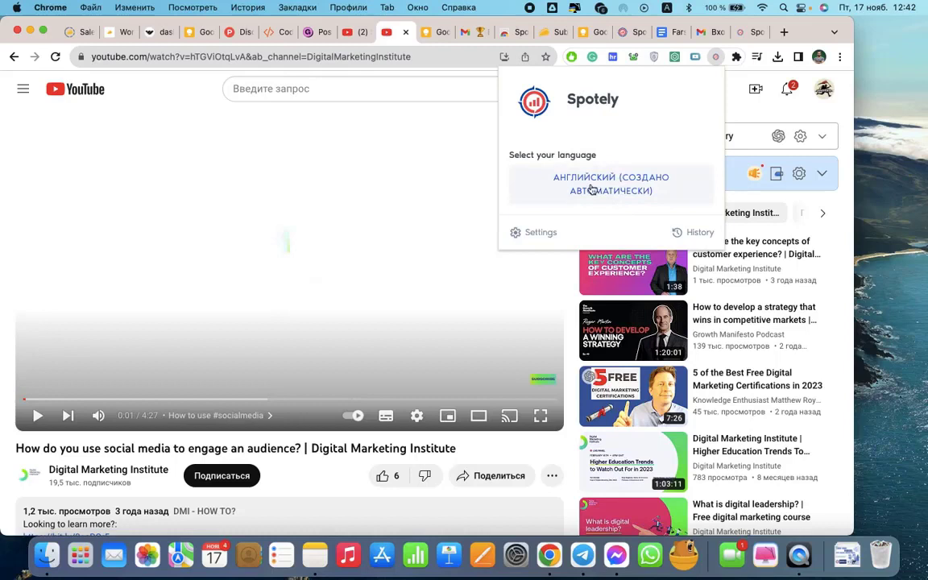
# - Generate social media posts from the English (auto-generated) transcript, showing the Facebook post
pyautogui.click(610, 183)
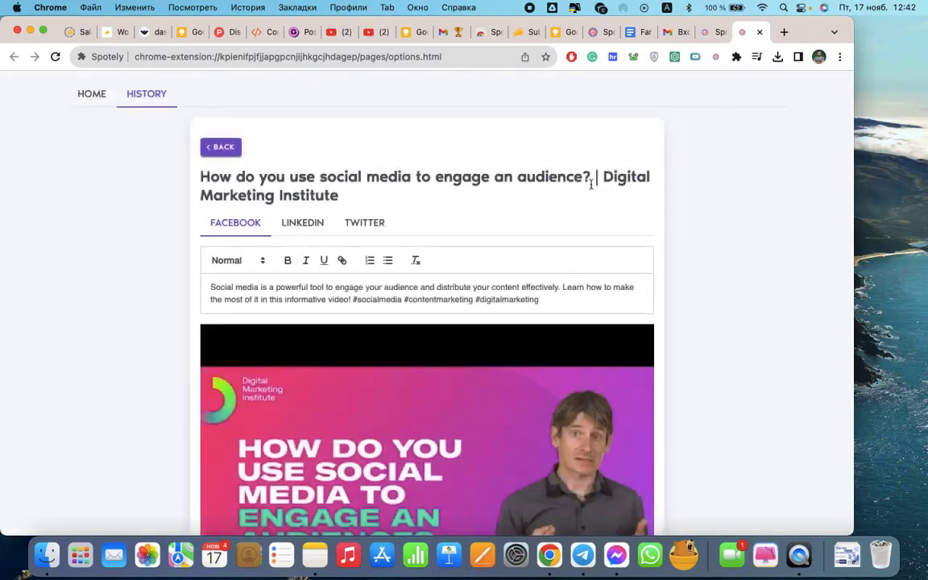
pyautogui.scroll(-3)
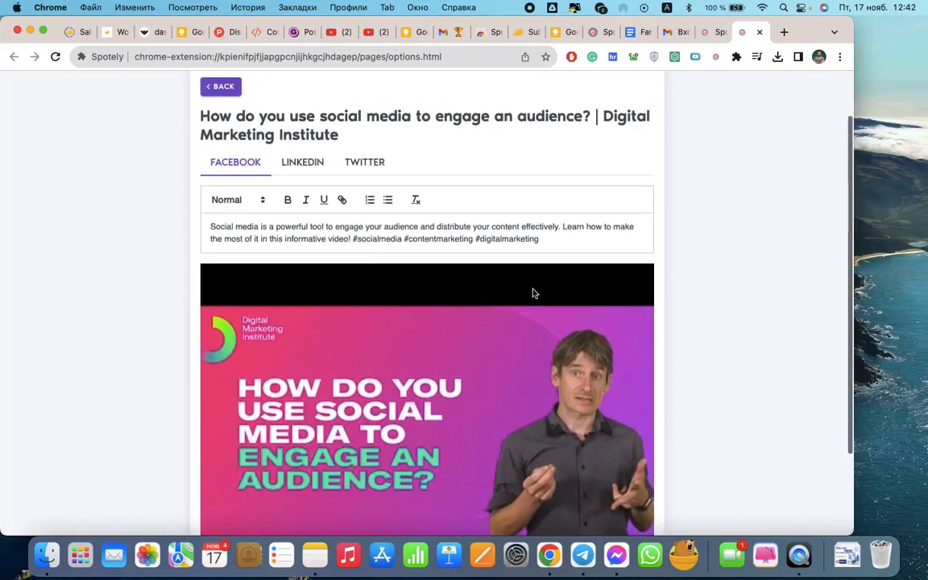
pyautogui.scroll(-3)
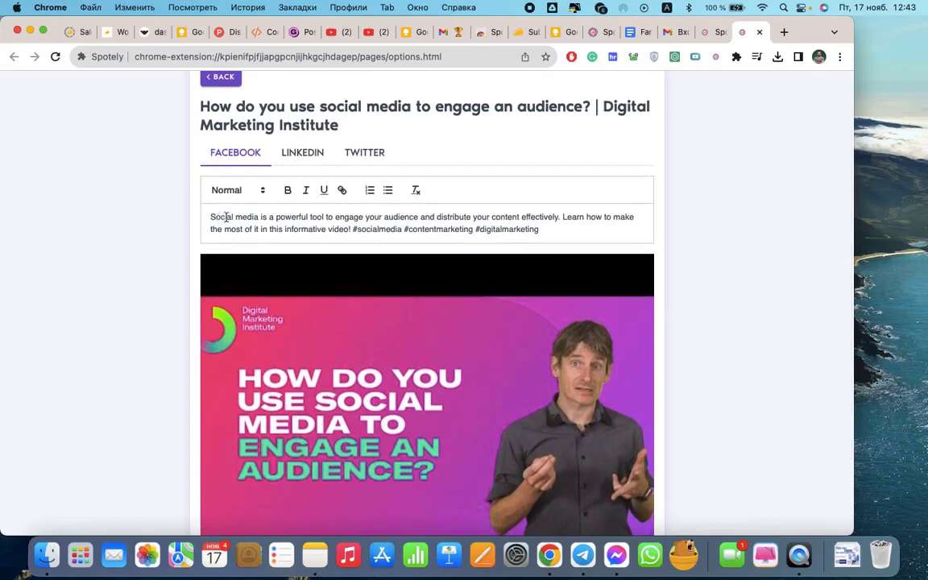
pyautogui.click(303, 151)
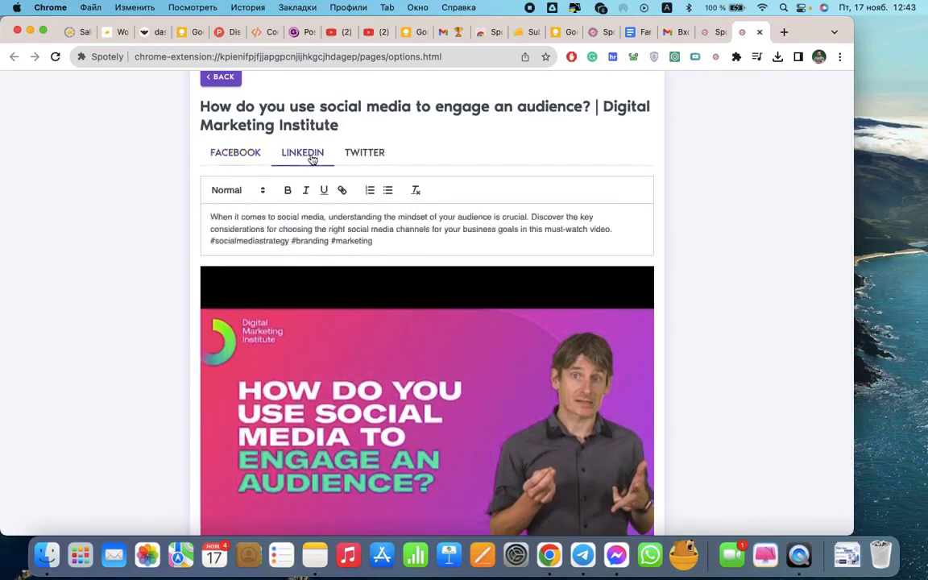
pyautogui.click(364, 151)
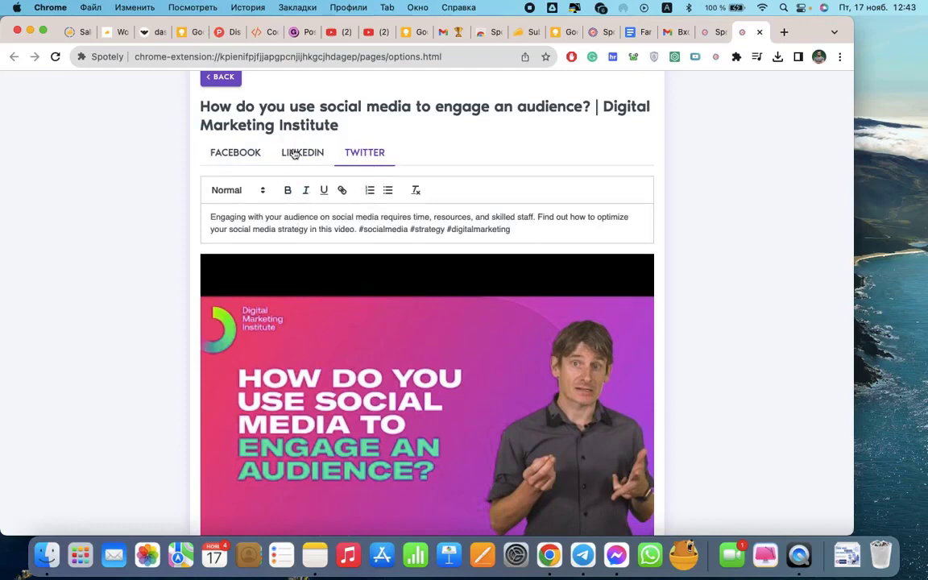
pyautogui.click(235, 151)
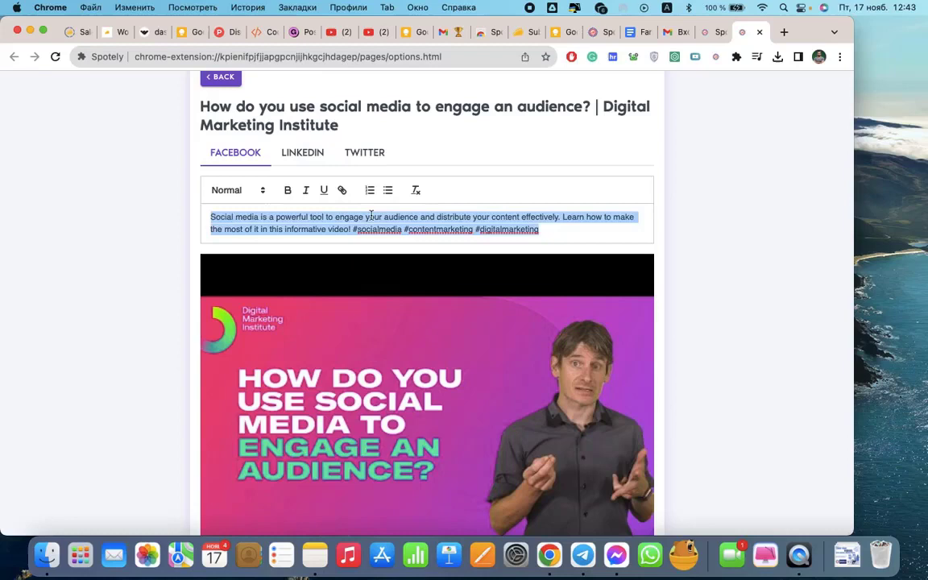
pyautogui.moveTo(572, 174)
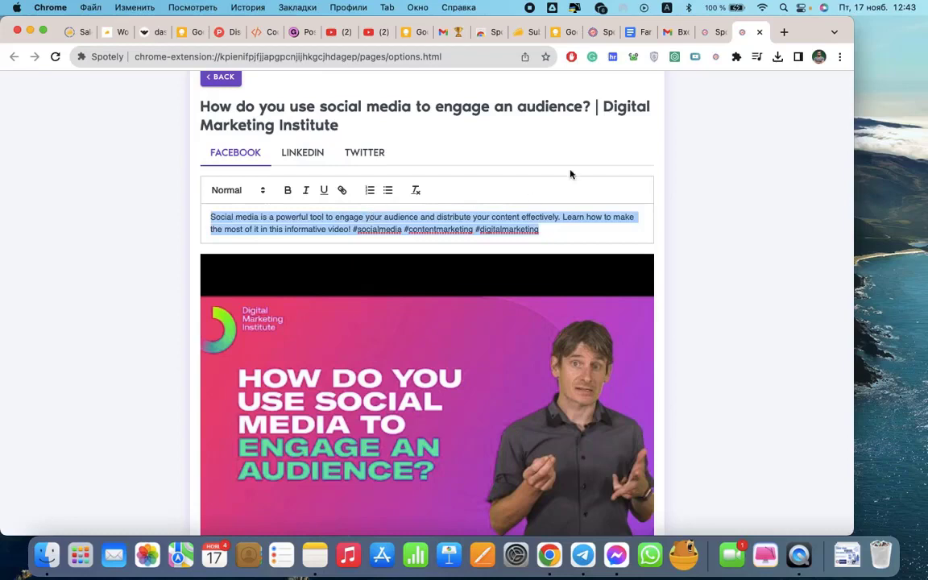